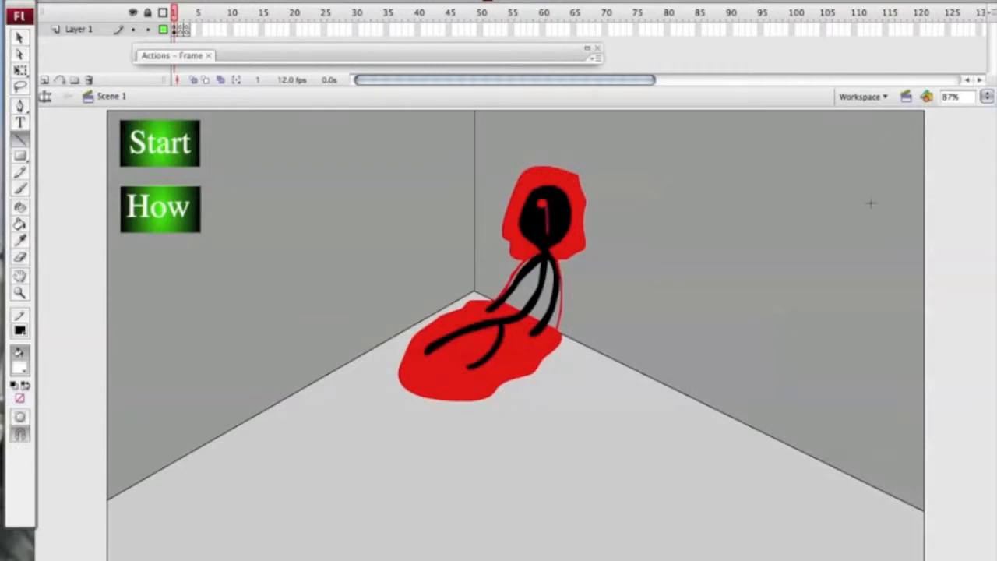
mouse_move(963, 230)
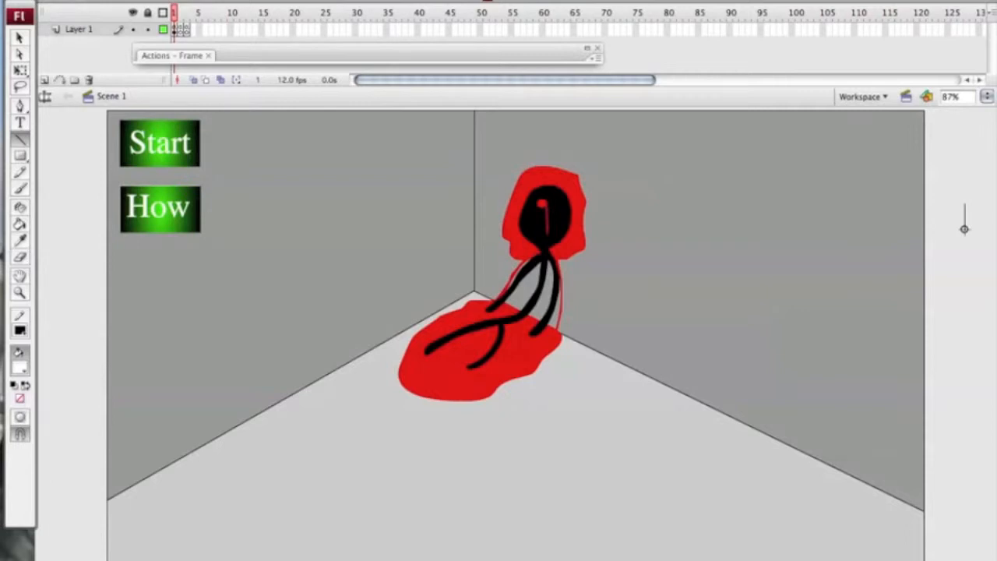
mouse_move(959, 215)
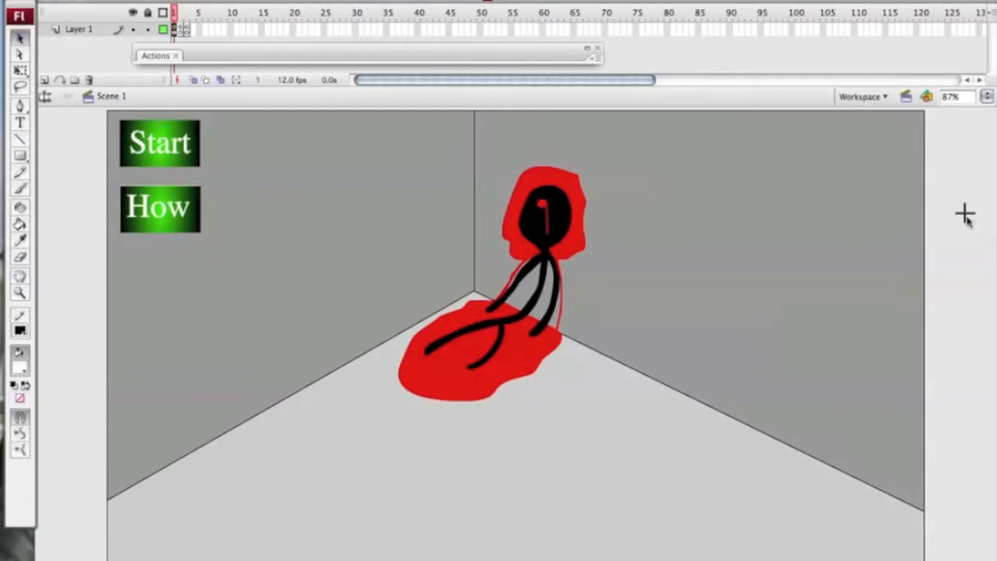
Convert the drawn crosshair into a Movie clip symbol via Convert to Symbol
right_click(960, 212)
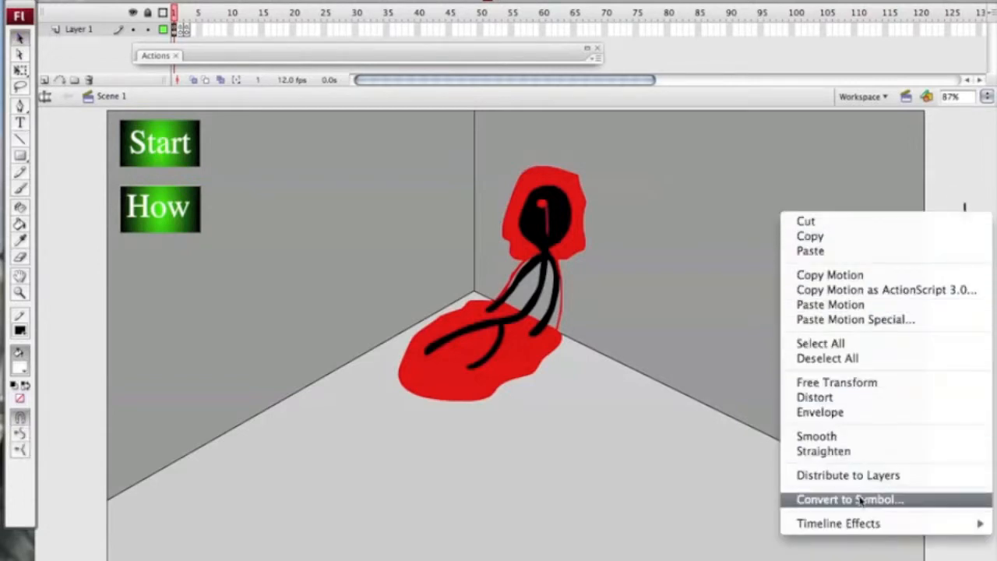
left_click(848, 499)
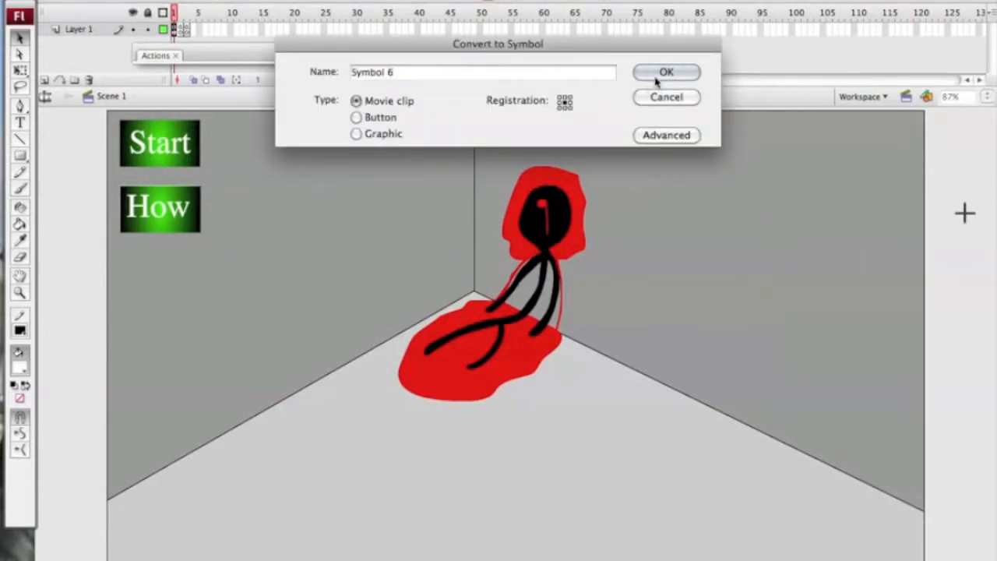
left_click(667, 71)
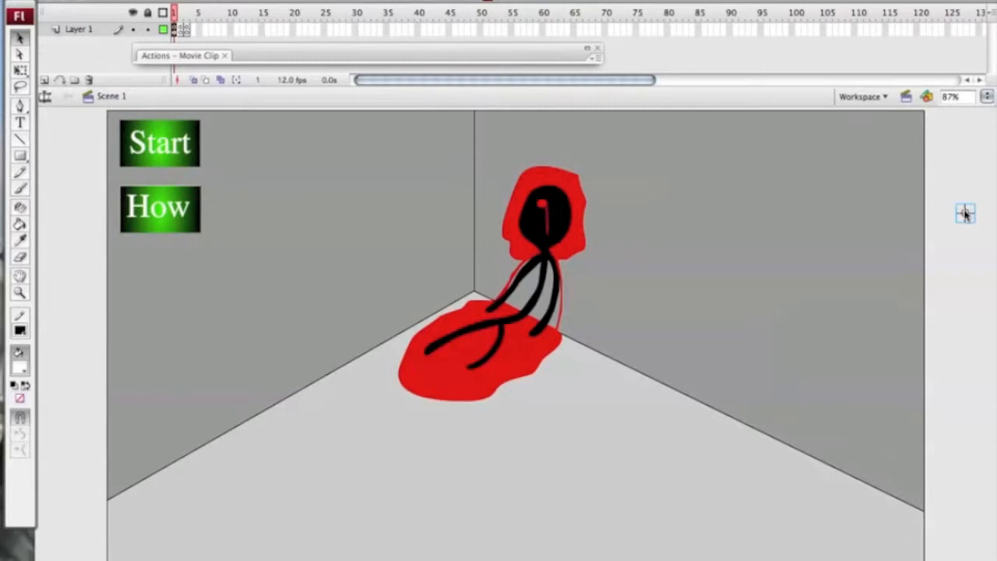
Edit the crosshair symbol and insert keyframes holding shifted shooting positions
right_click(966, 212)
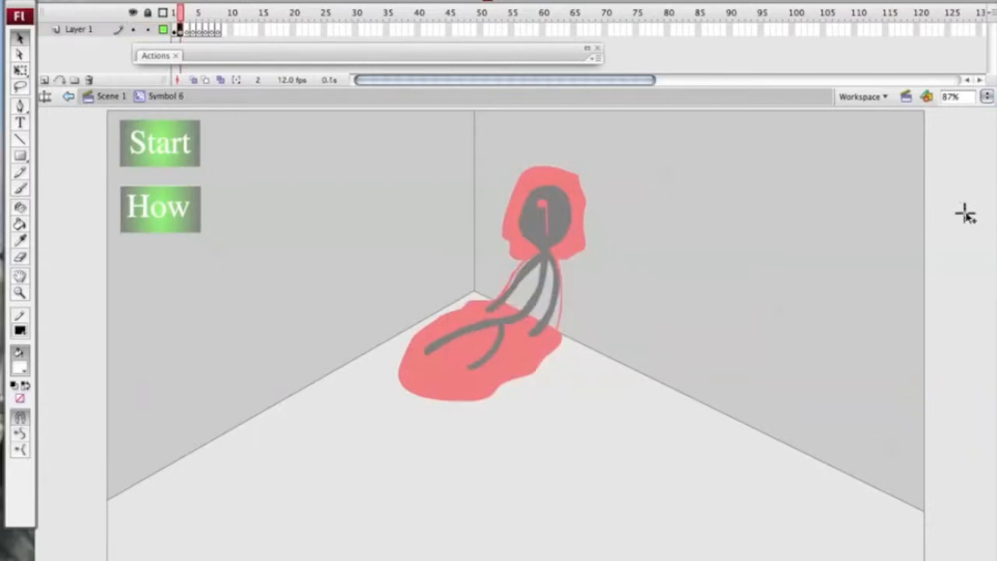
mouse_move(963, 202)
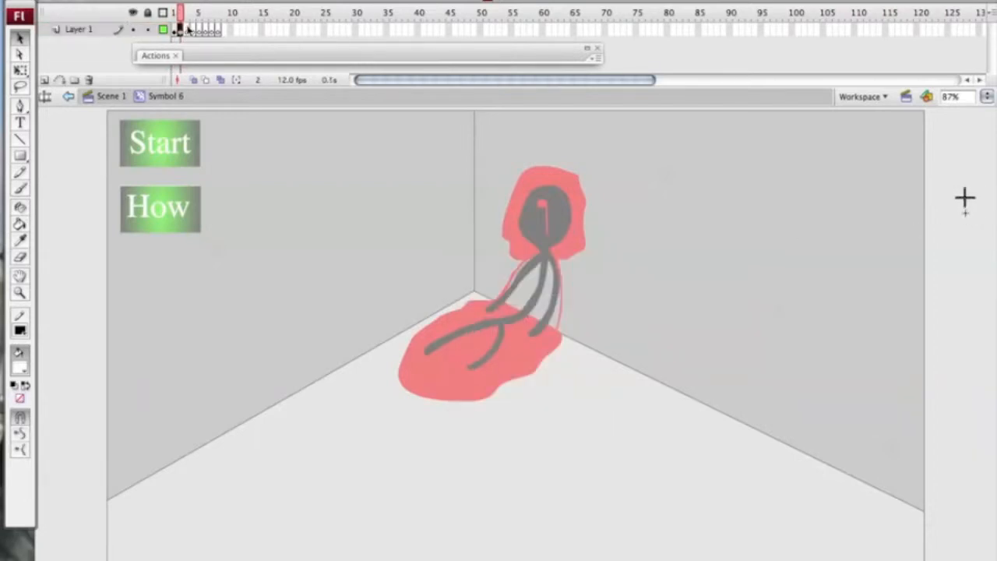
right_click(963, 199)
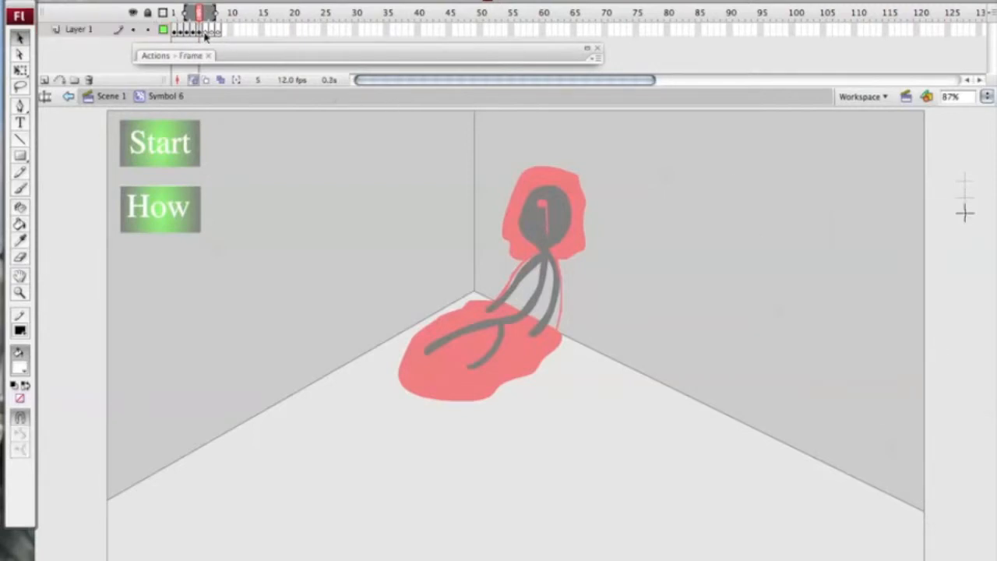
Give frame 1 of the crosshair clip a stop(); action and return to Scene 1
right_click(206, 28)
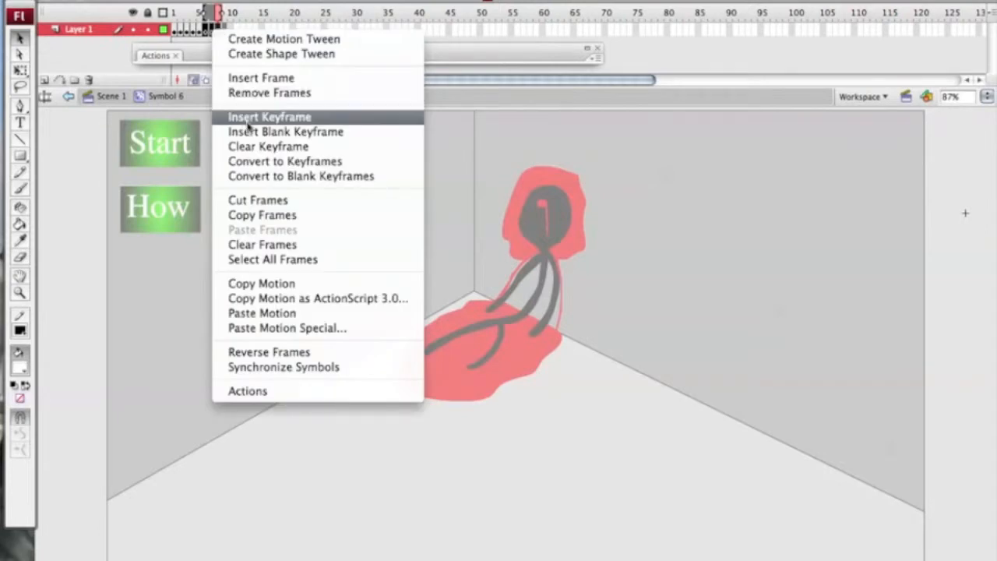
left_click(268, 116)
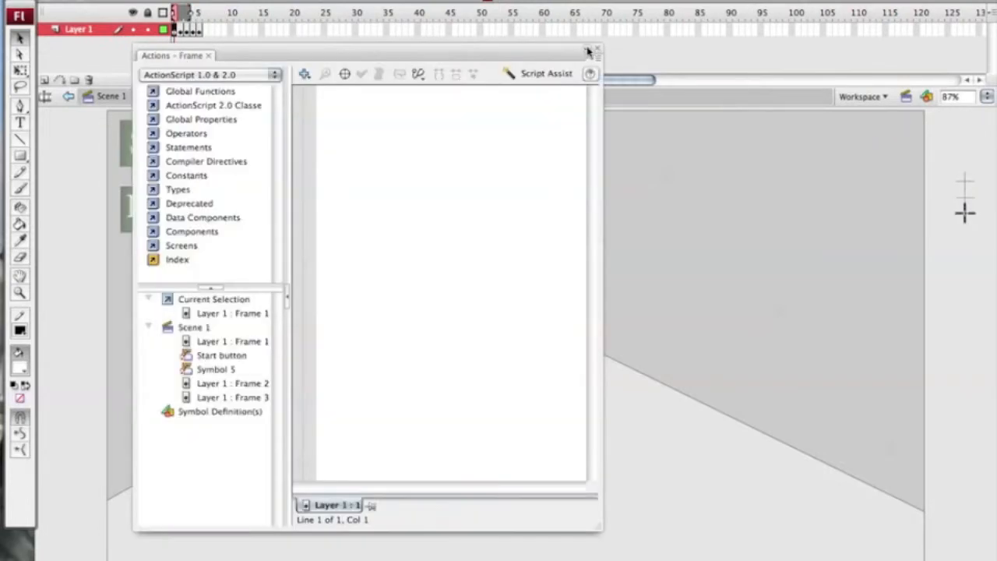
type("stop();")
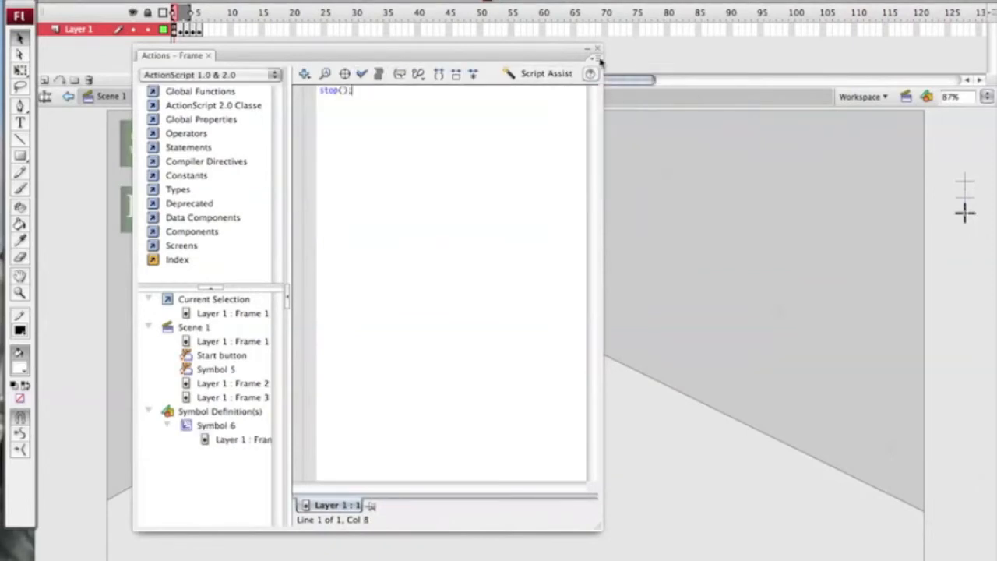
left_click(598, 51)
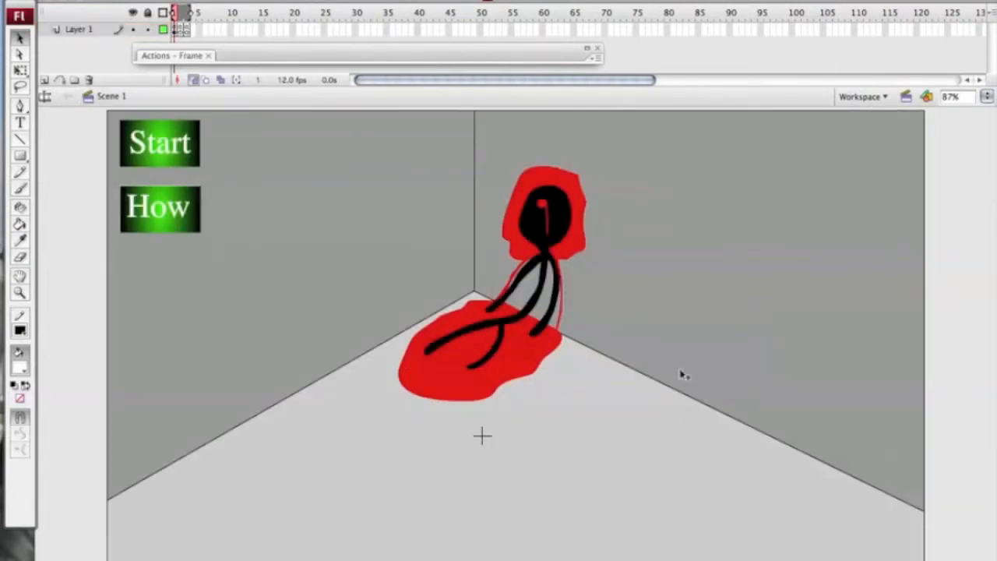
Copy the onClipEvent(enterFrame) mouse-hiding, cursor-following code from the notes
right_click(480, 437)
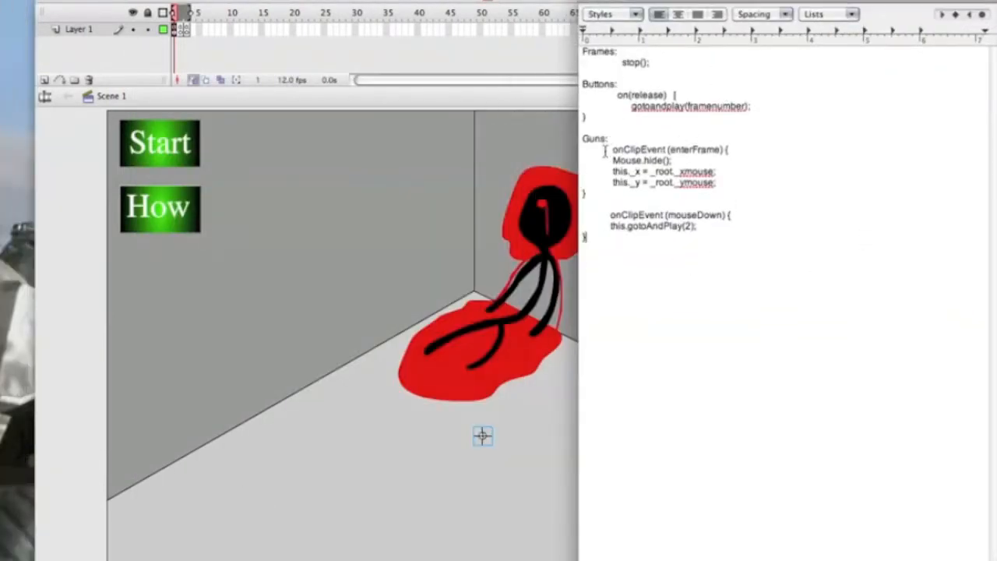
left_click_drag(611, 149, 716, 183)
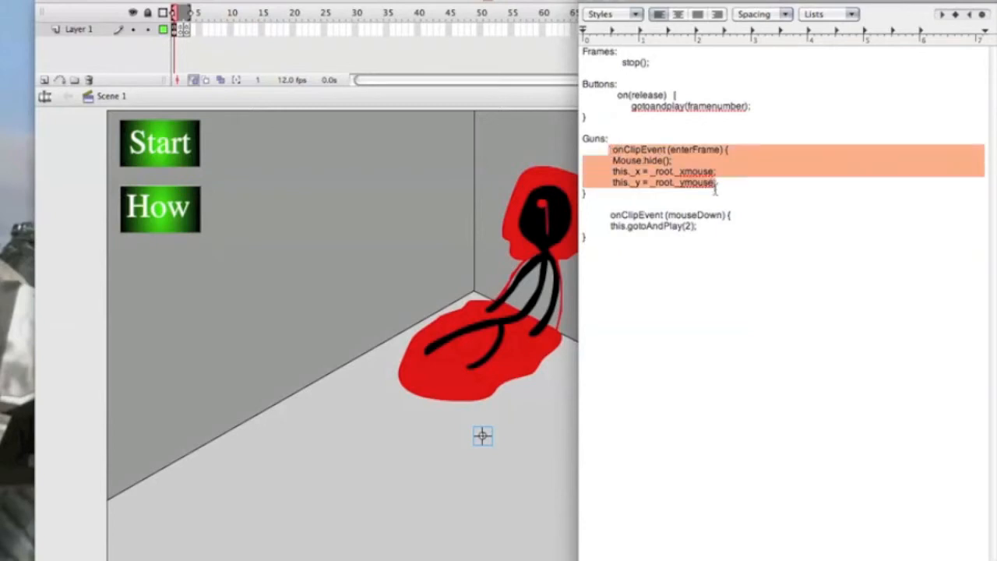
right_click(713, 184)
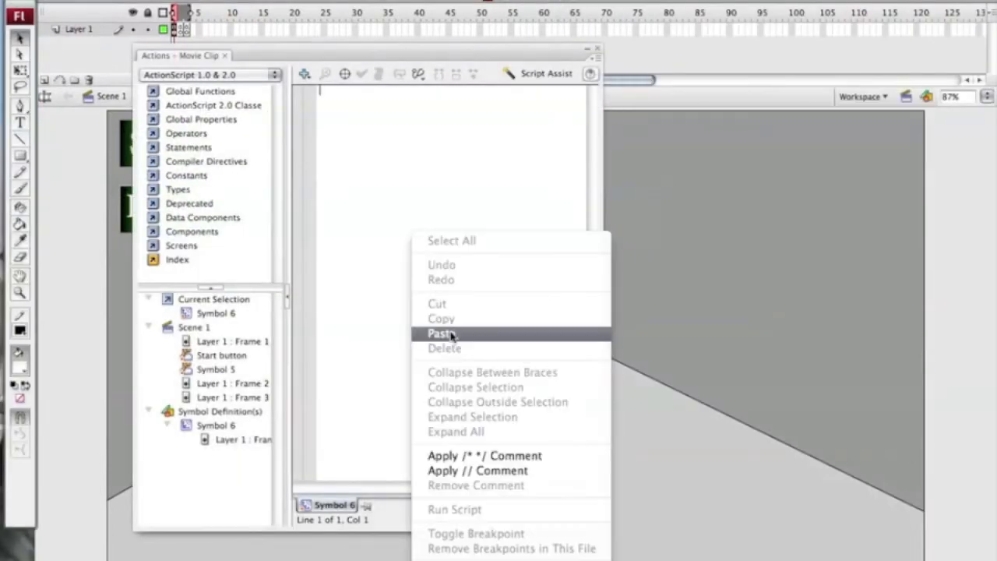
Paste the mouse-following script onto the crosshair clip and confirm Check Syntax reports no errors
left_click(436, 333)
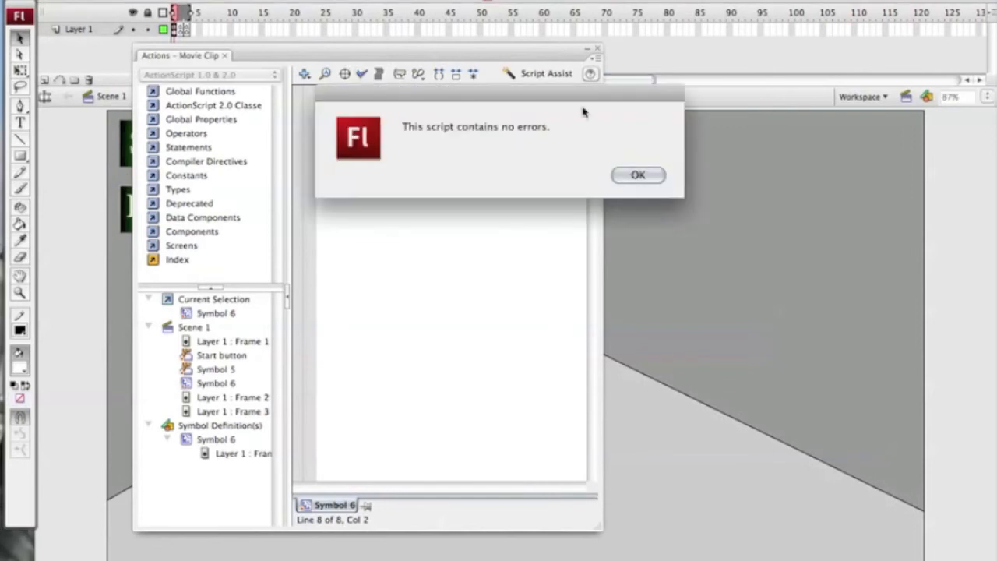
left_click(639, 175)
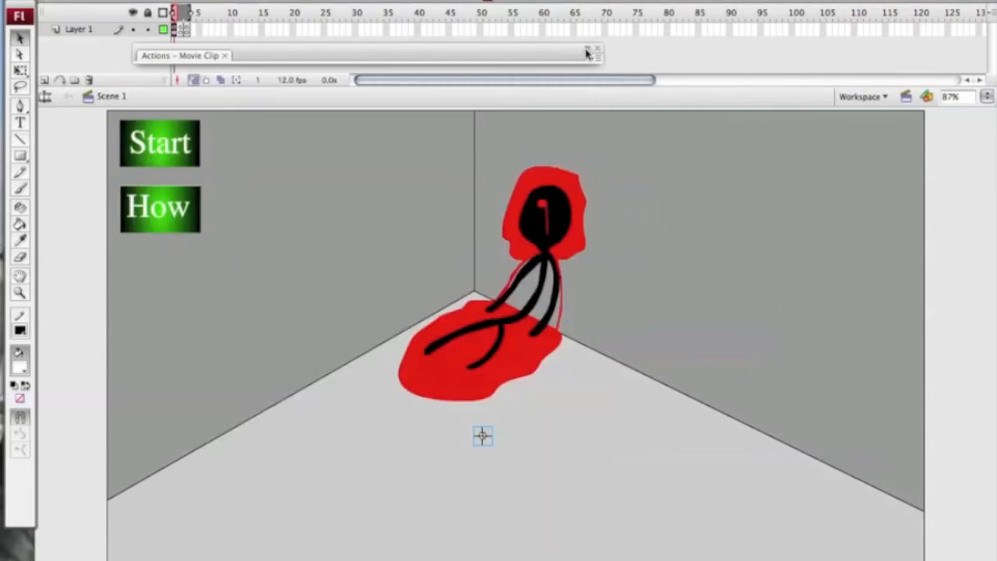
mouse_move(485, 270)
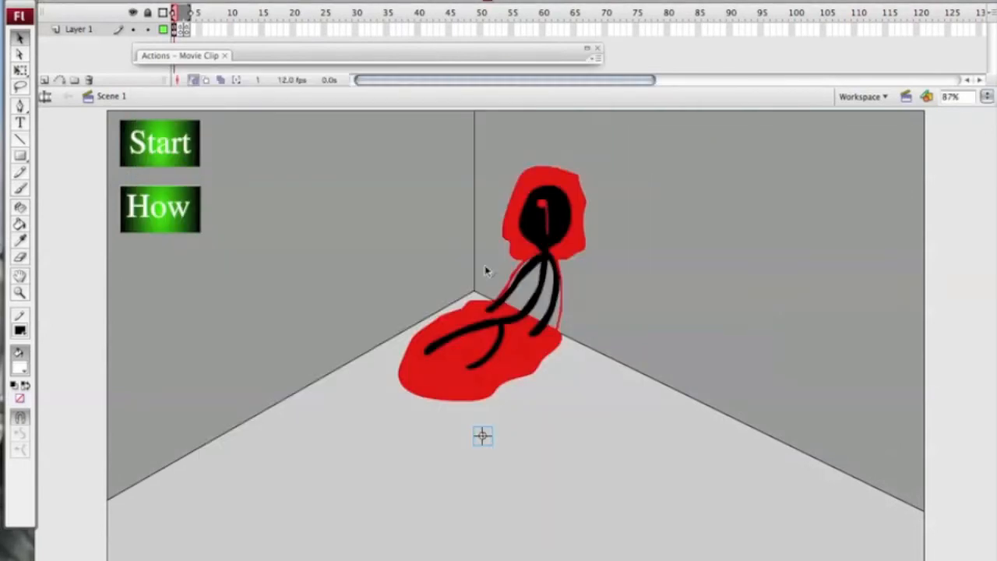